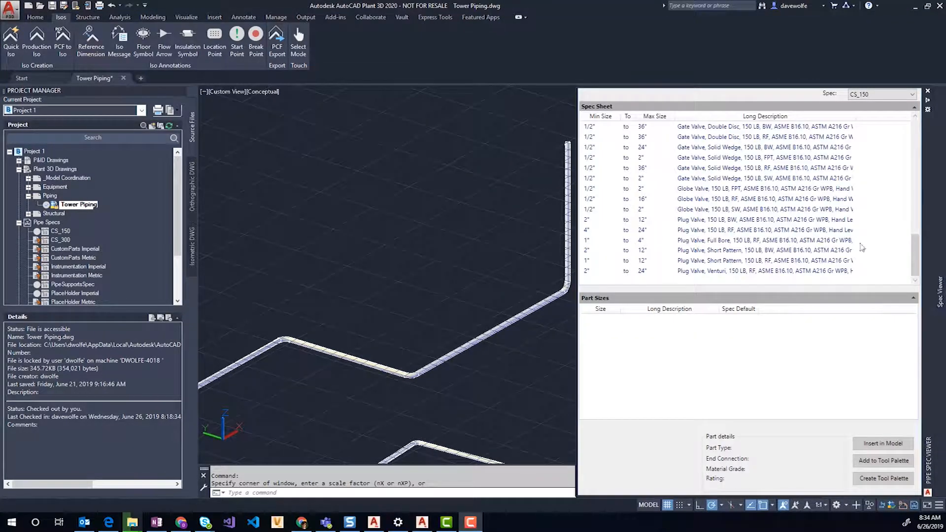
# - Switch the Spec Viewer to PipeSupportsSpec and scroll down to the clevis hanger entries
pyautogui.click(907, 94)
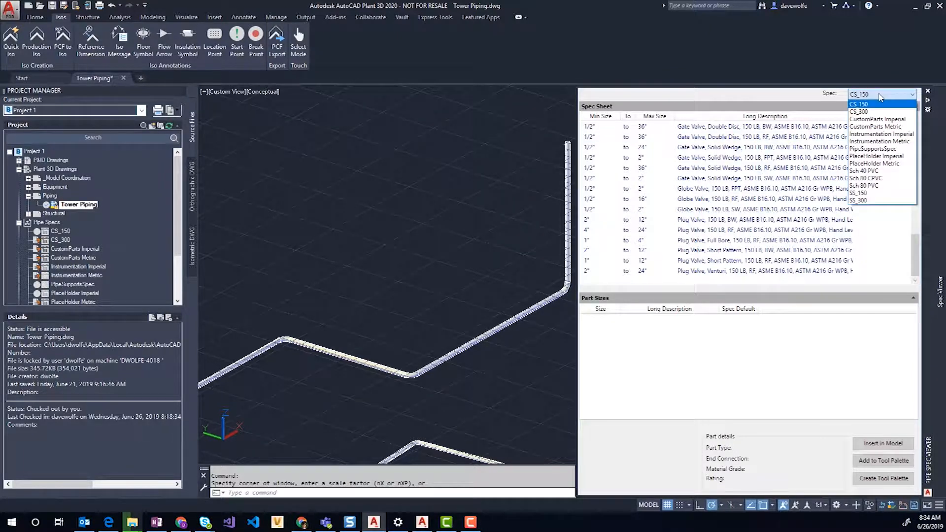
pyautogui.click(875, 148)
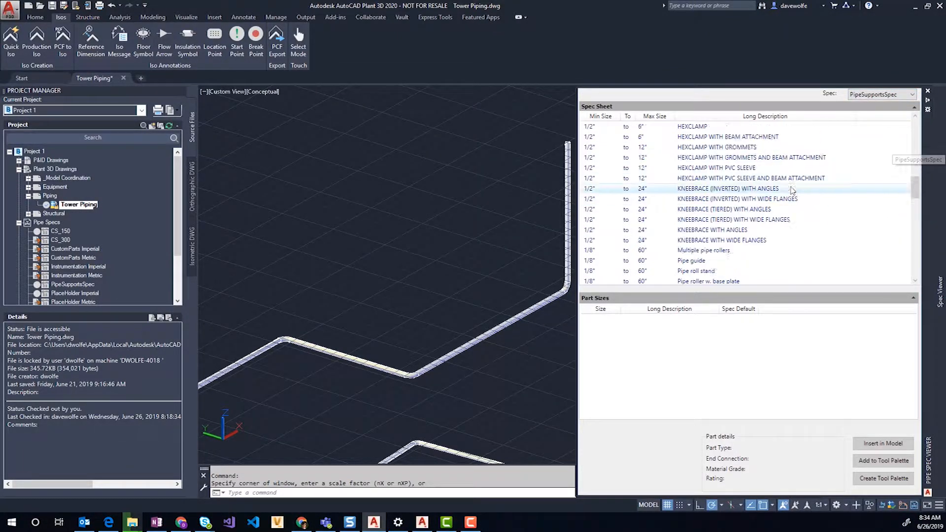
pyautogui.scroll(3)
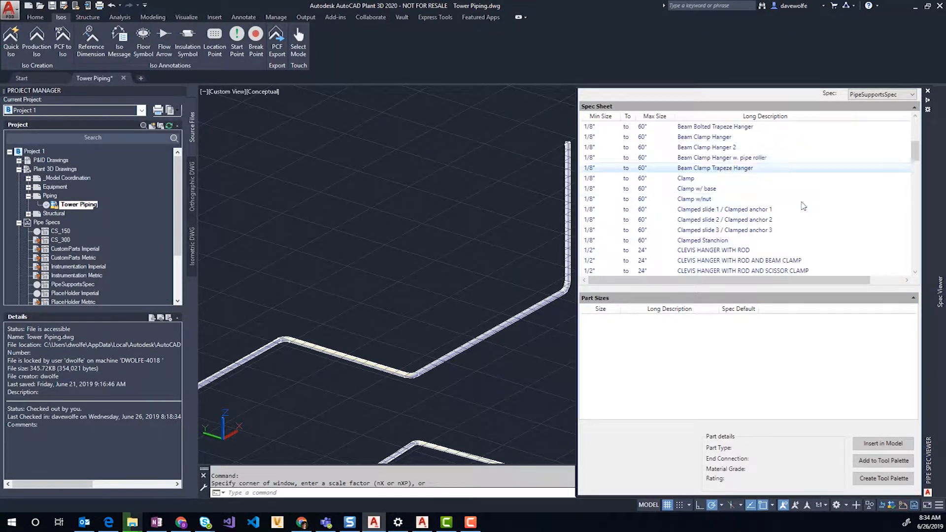
pyautogui.scroll(-3)
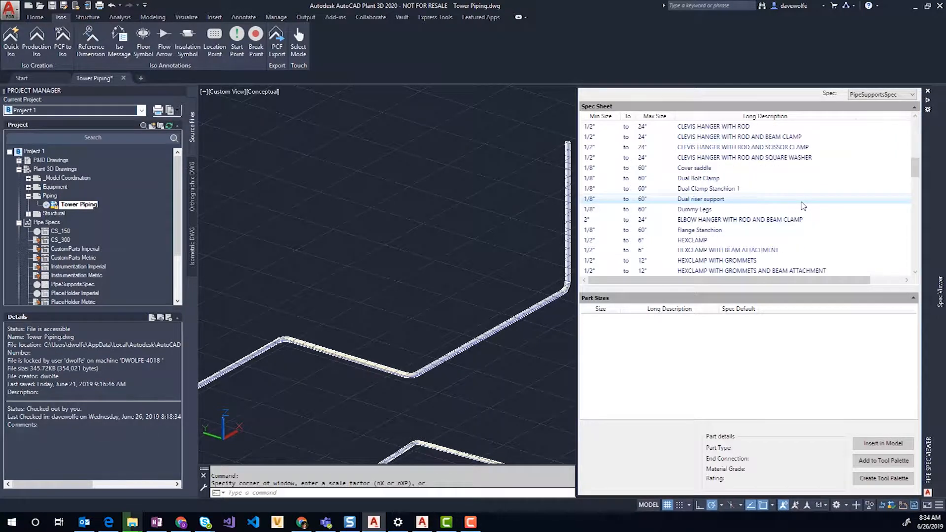
pyautogui.scroll(-3)
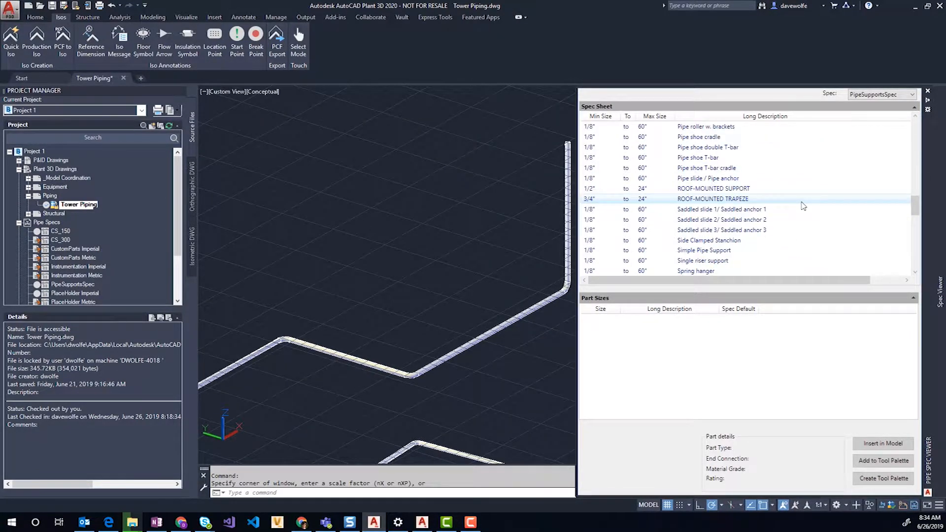
pyautogui.scroll(-3)
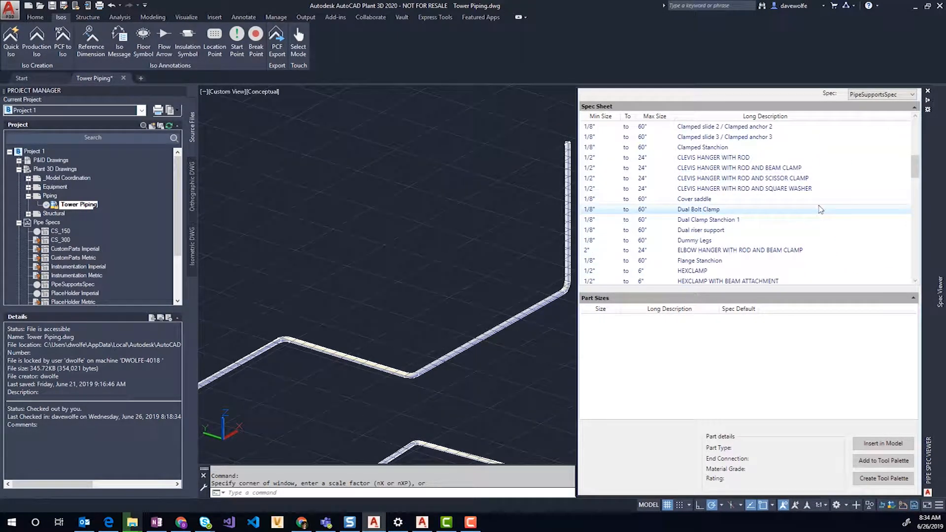
pyautogui.click(739, 167)
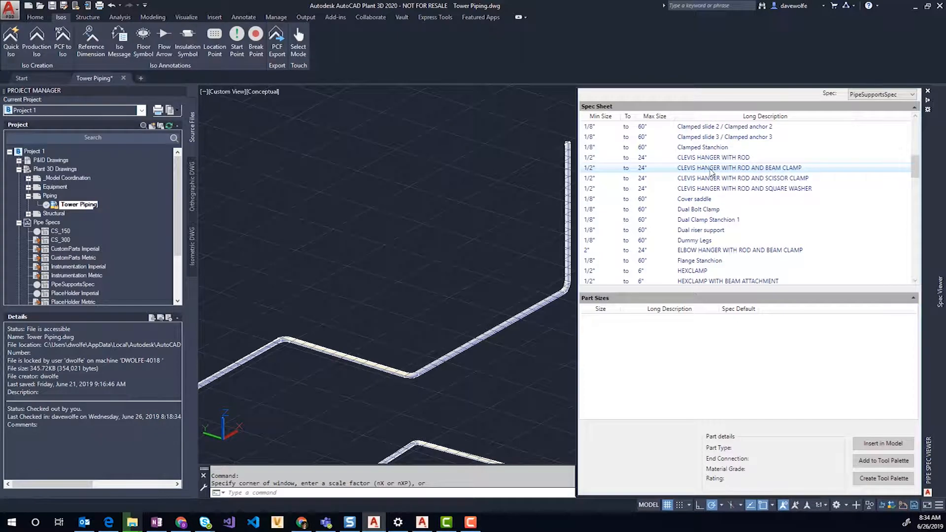
# - Pick CLEVIS HANGER WITH ROD AND BEAM CLAMP and place it on the pipe run
pyautogui.click(738, 168)
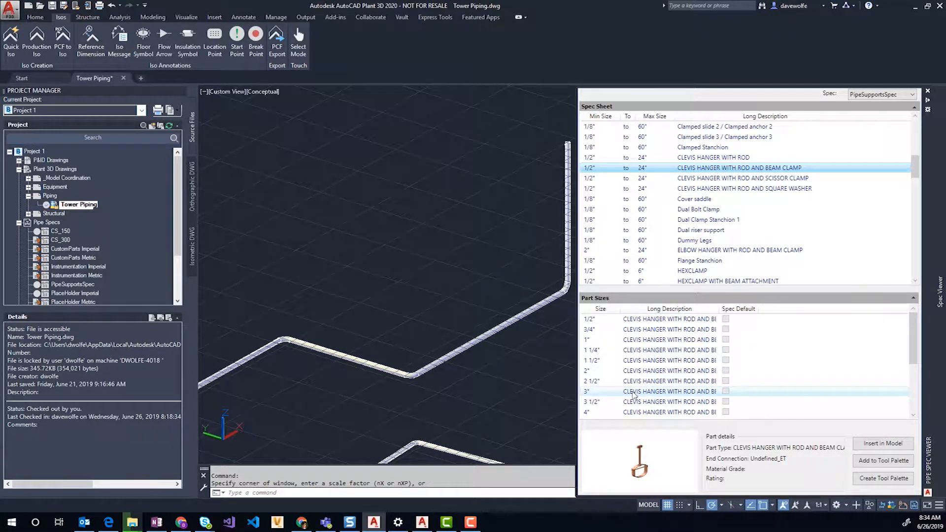
pyautogui.moveTo(548, 214)
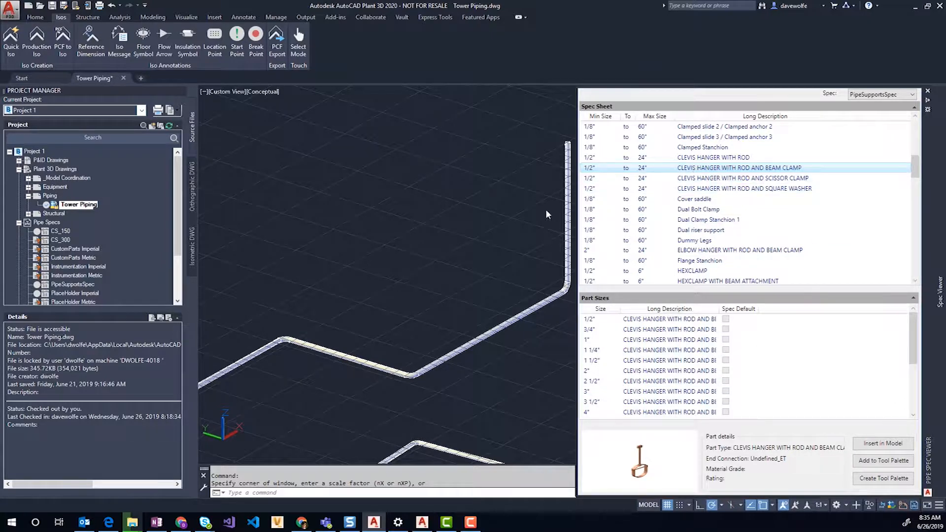
pyautogui.click(881, 443)
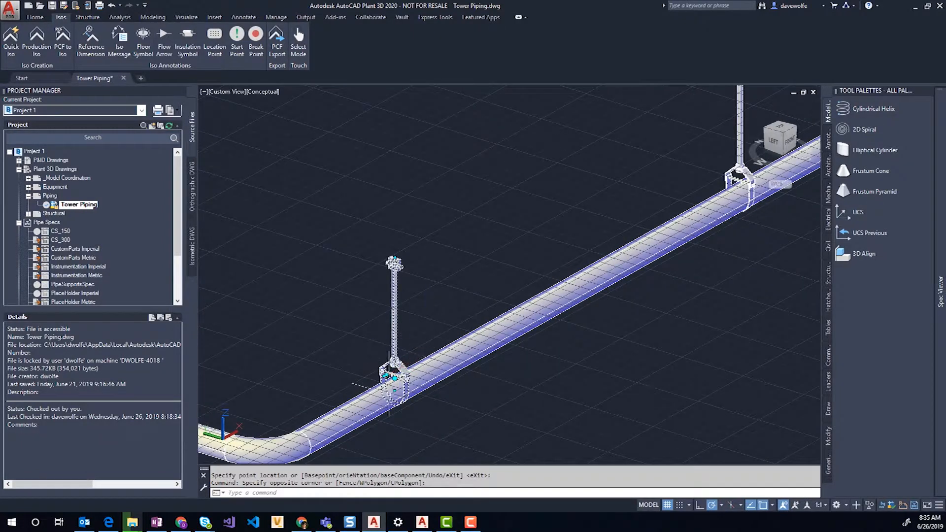
pyautogui.moveTo(393, 262)
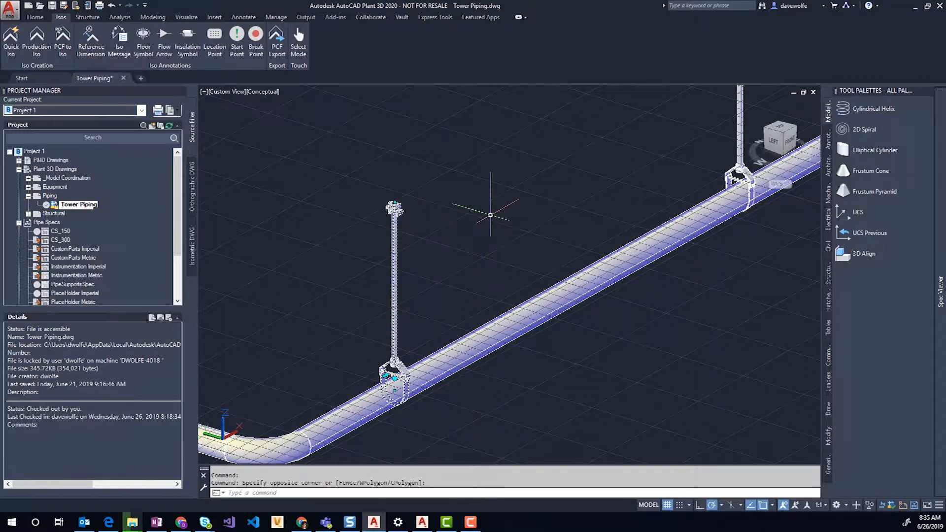
# - Review the hanger's Properties down to Part Geometry, then close the enlarged dimension diagram
pyautogui.rightClick(392, 379)
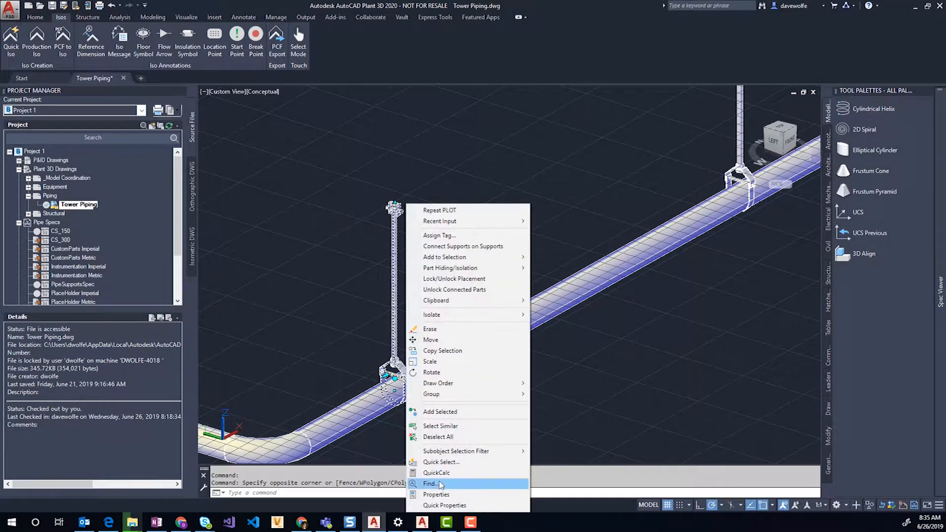
pyautogui.click(435, 494)
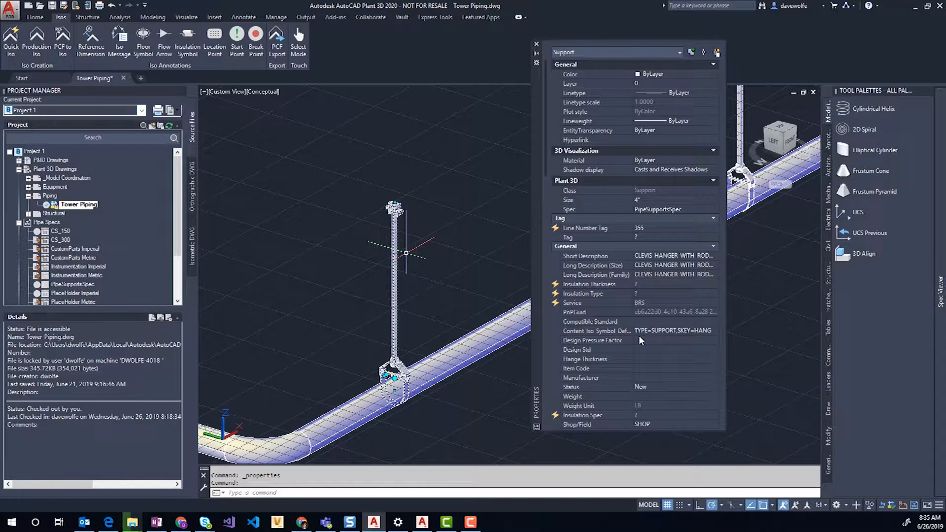
pyautogui.moveTo(685, 330)
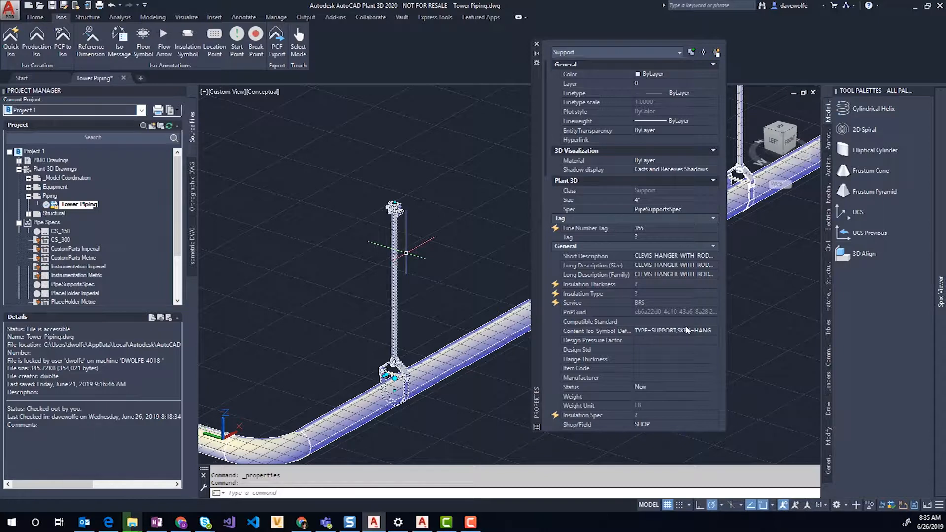
pyautogui.scroll(-3)
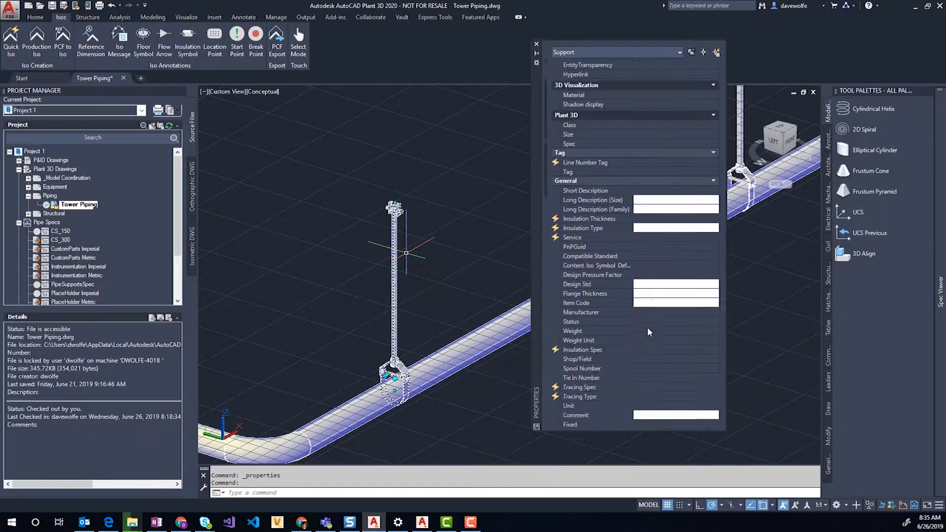
pyautogui.scroll(-3)
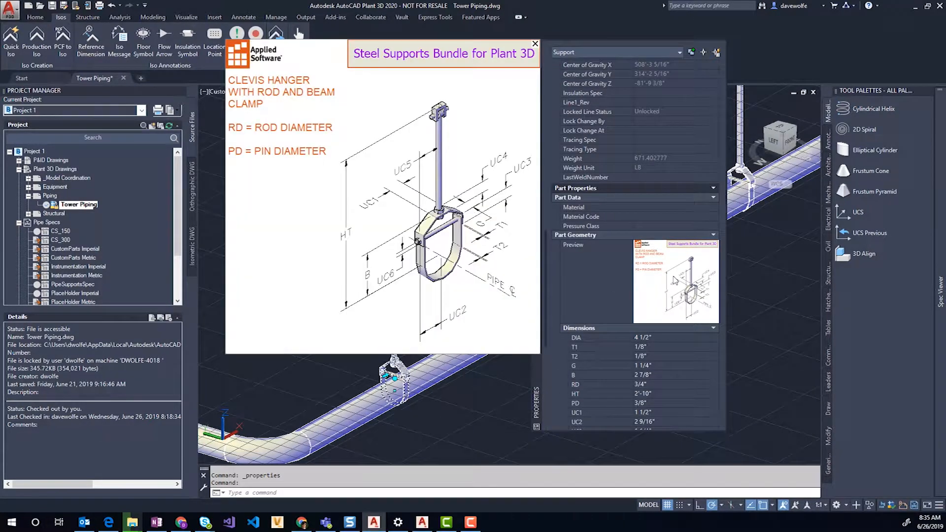
pyautogui.scroll(-3)
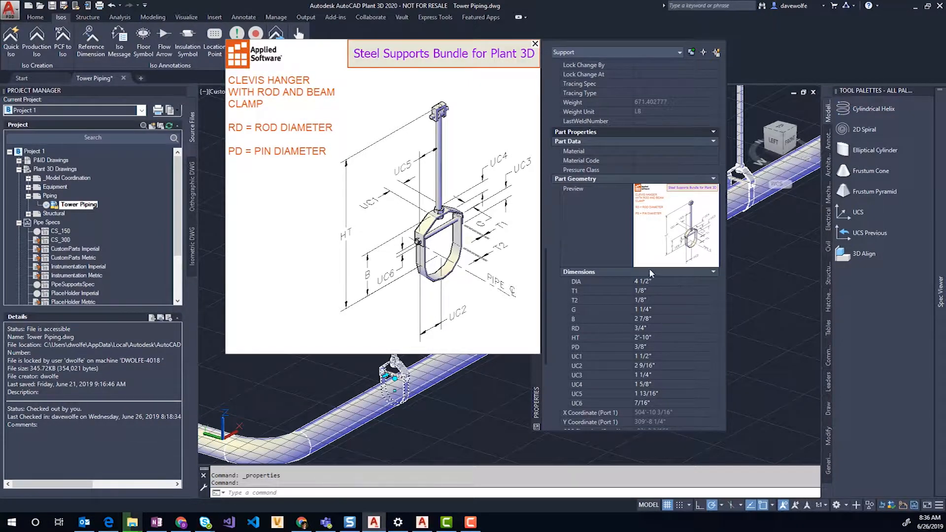
pyautogui.moveTo(642, 398)
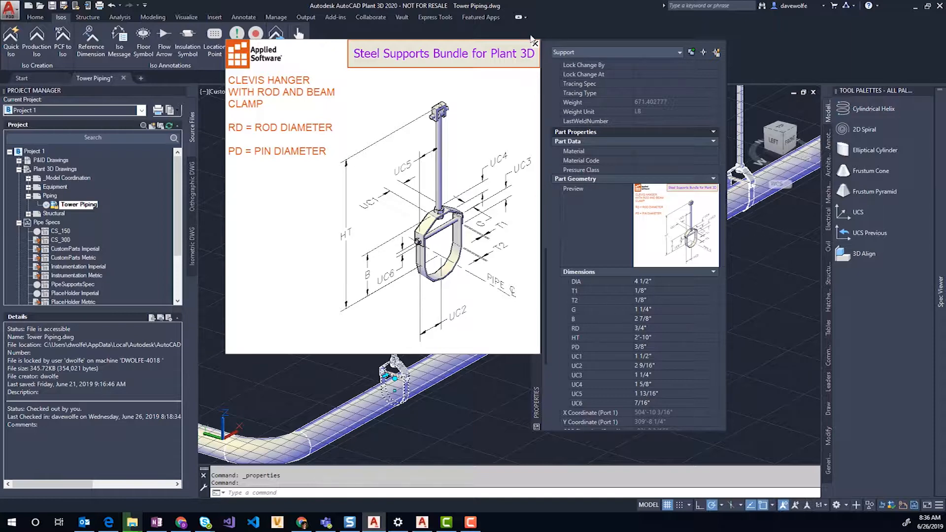
pyautogui.click(533, 43)
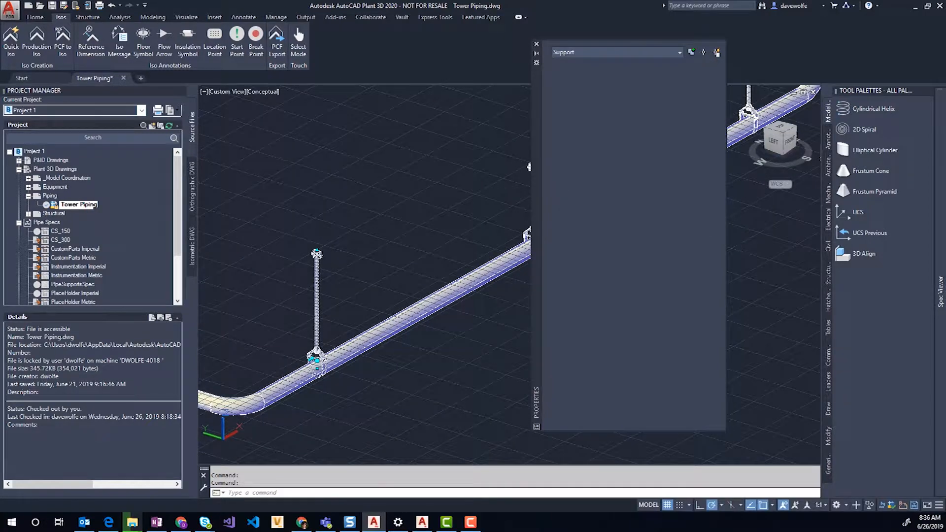
pyautogui.click(535, 43)
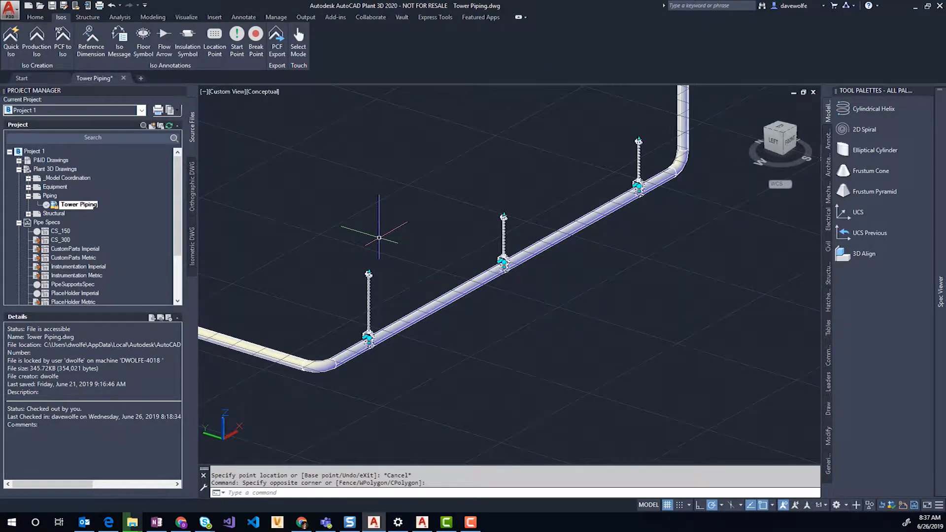
# - Create a Production Iso with line 355 selected
pyautogui.click(36, 39)
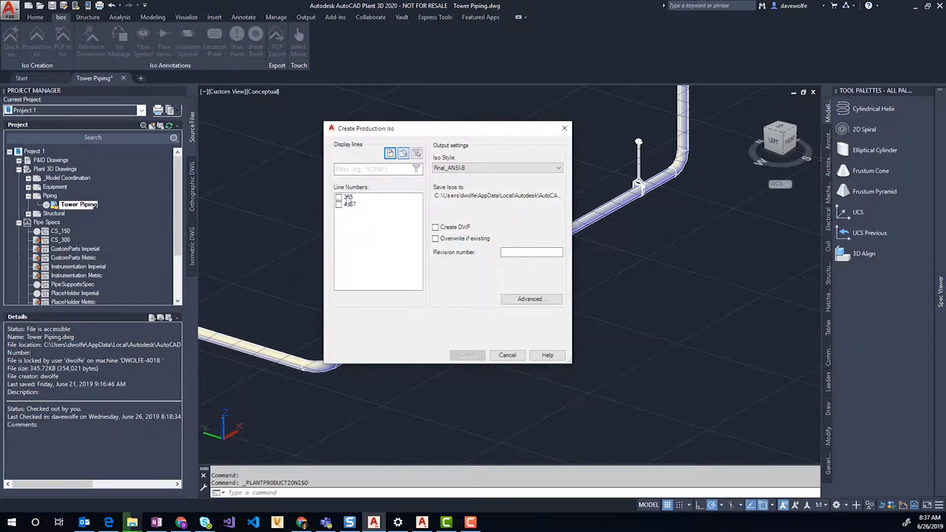
pyautogui.click(467, 354)
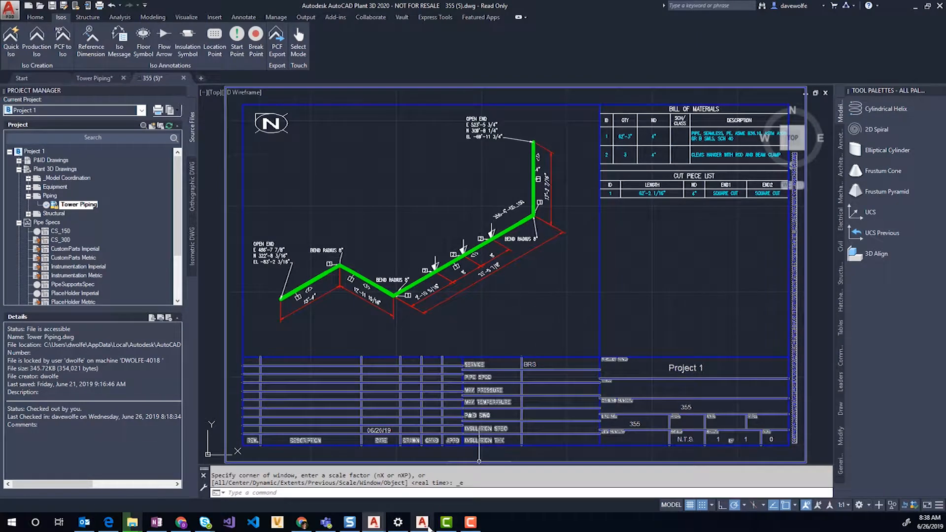
# - In Spec Editor, load the ASTI_STEELSUPPORTSBUNDLE Catalog and scroll the hexclamp's properties
pyautogui.click(422, 522)
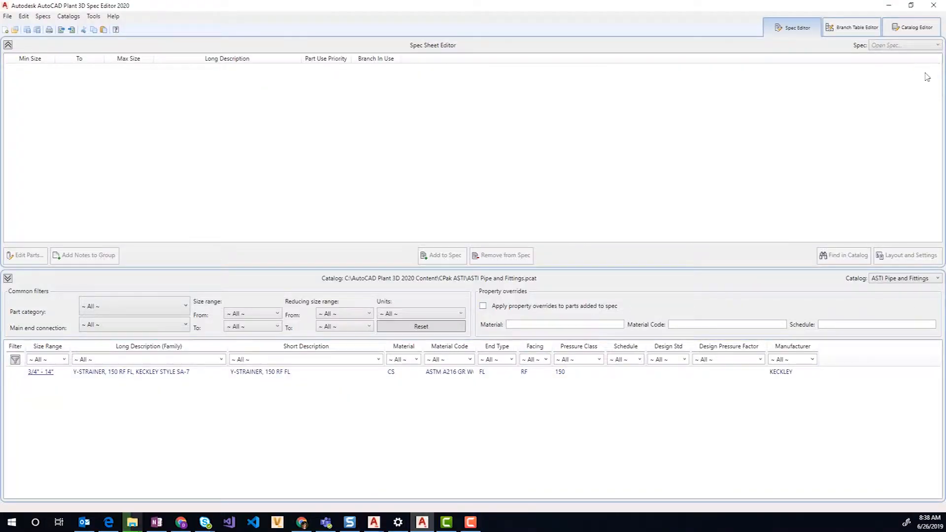
pyautogui.click(914, 27)
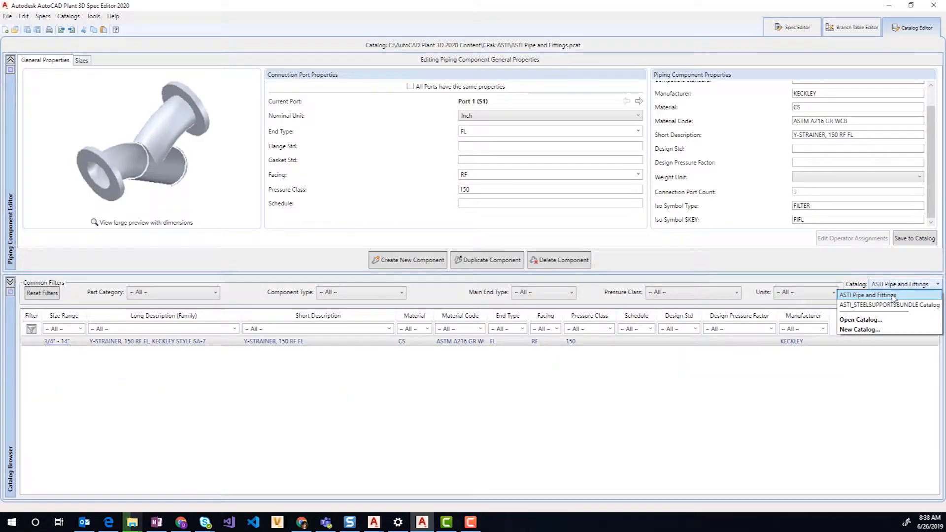
pyautogui.click(887, 305)
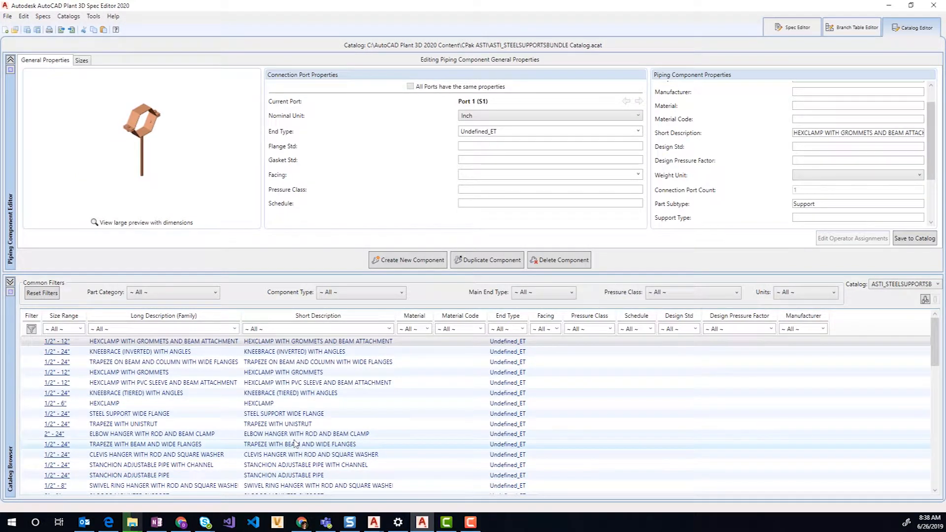
pyautogui.scroll(3)
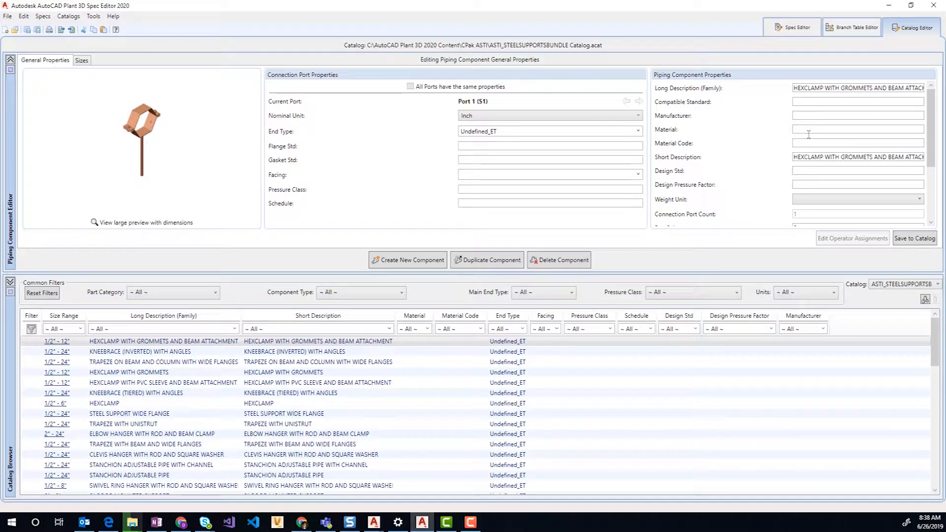
pyautogui.scroll(-3)
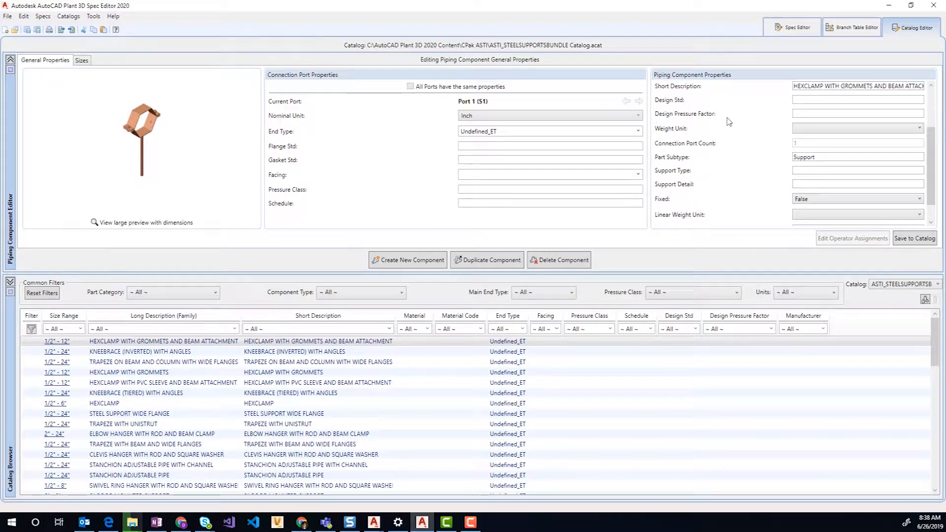
pyautogui.scroll(-3)
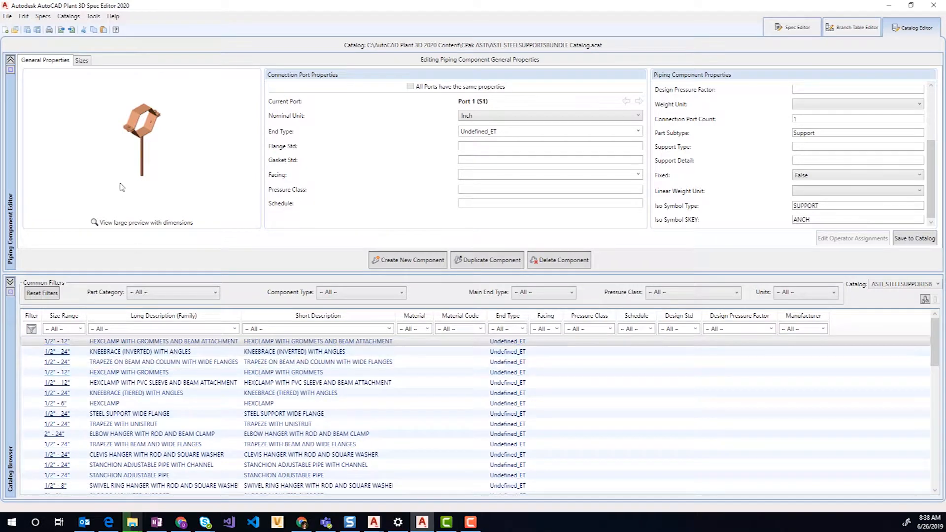
# - Check the hexclamp's 1 1/2" size, then go back to general properties and the spec sheet
pyautogui.click(81, 60)
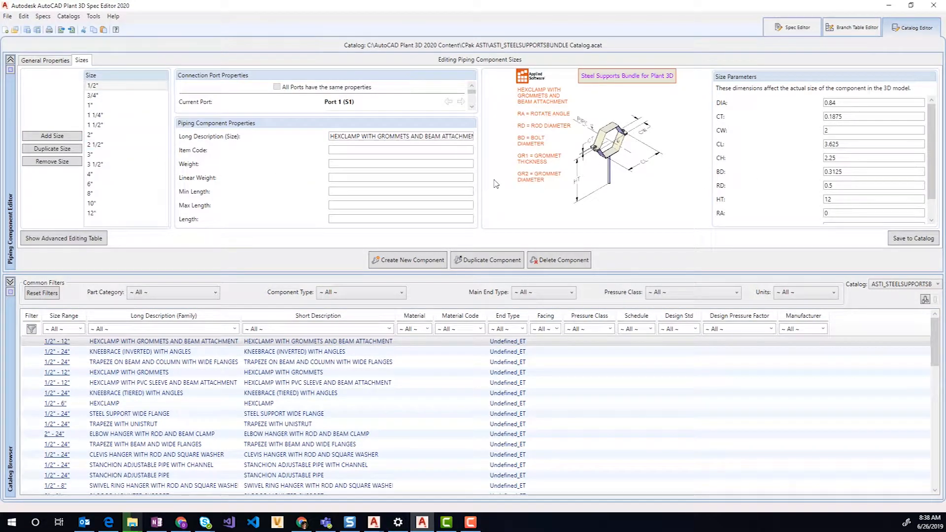
pyautogui.click(108, 125)
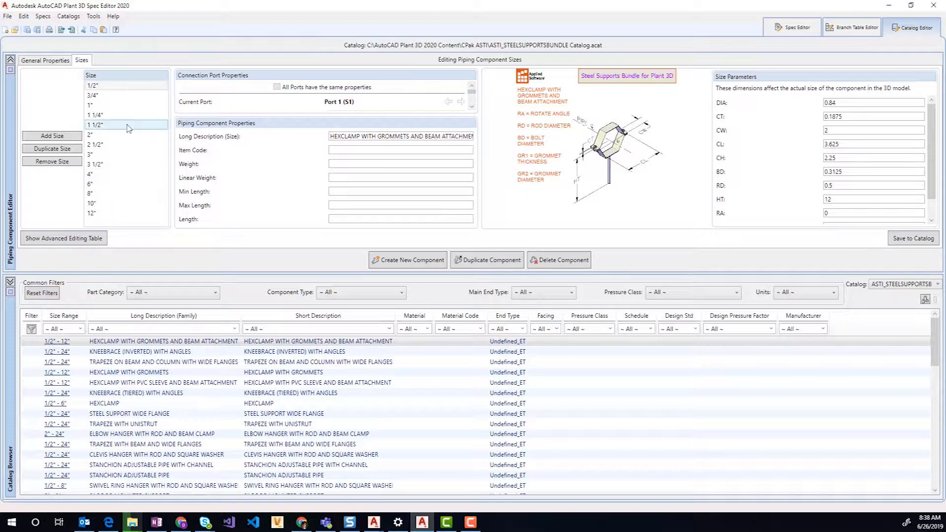
pyautogui.click(45, 60)
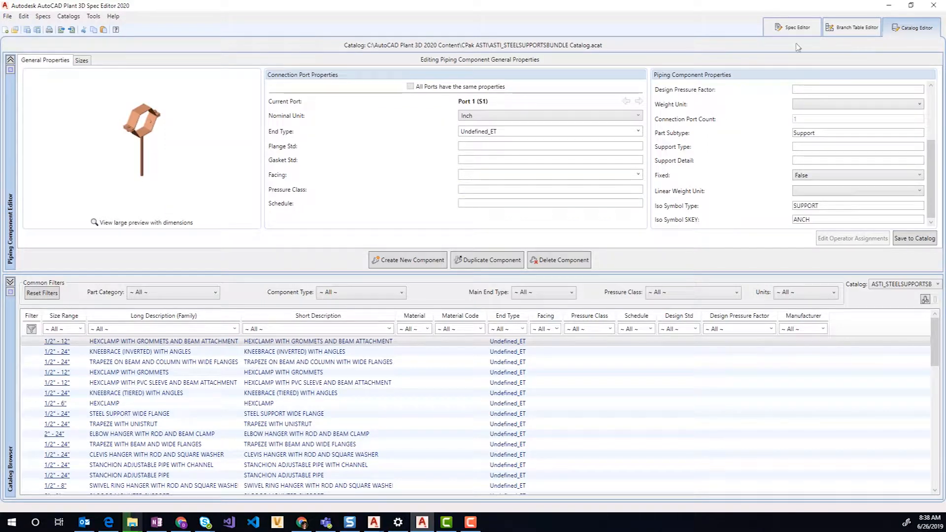
pyautogui.click(791, 27)
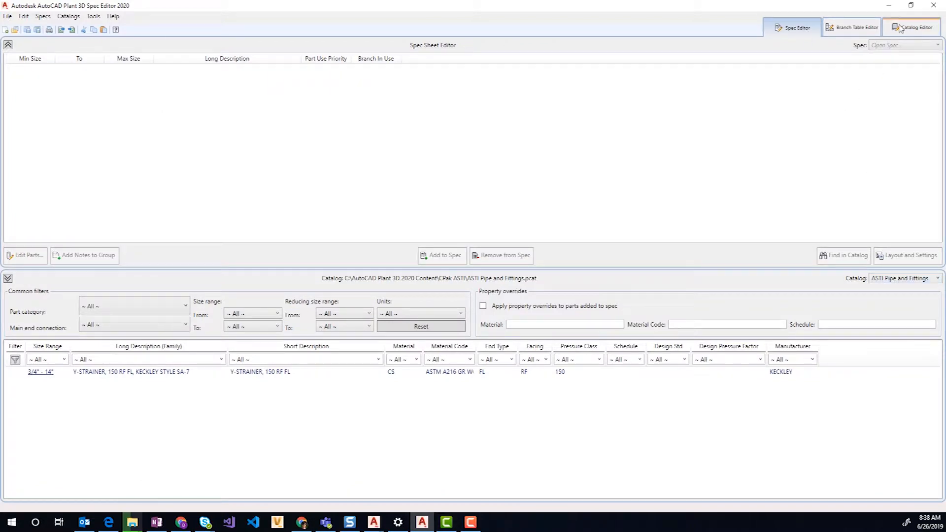
# - Load the ASTI Pipe and Fittings catalog in the Catalog Editor
pyautogui.click(913, 27)
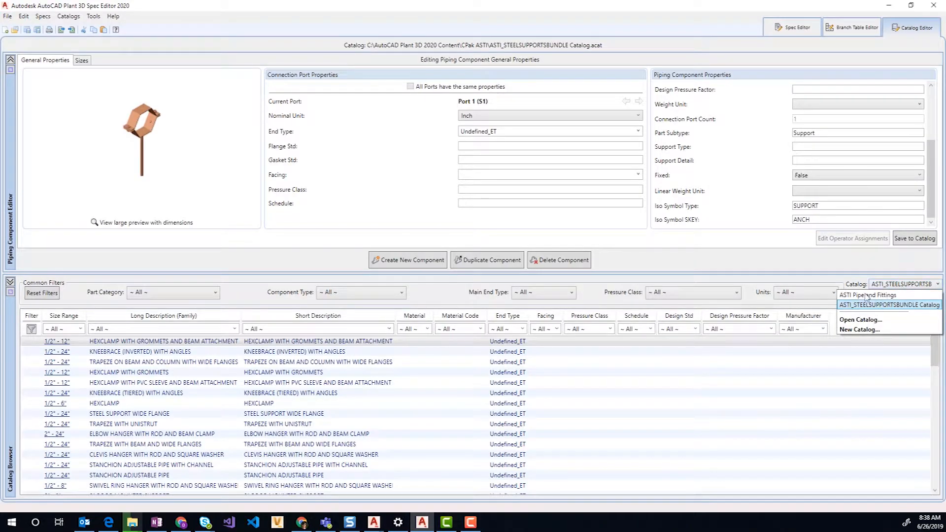
pyautogui.click(868, 294)
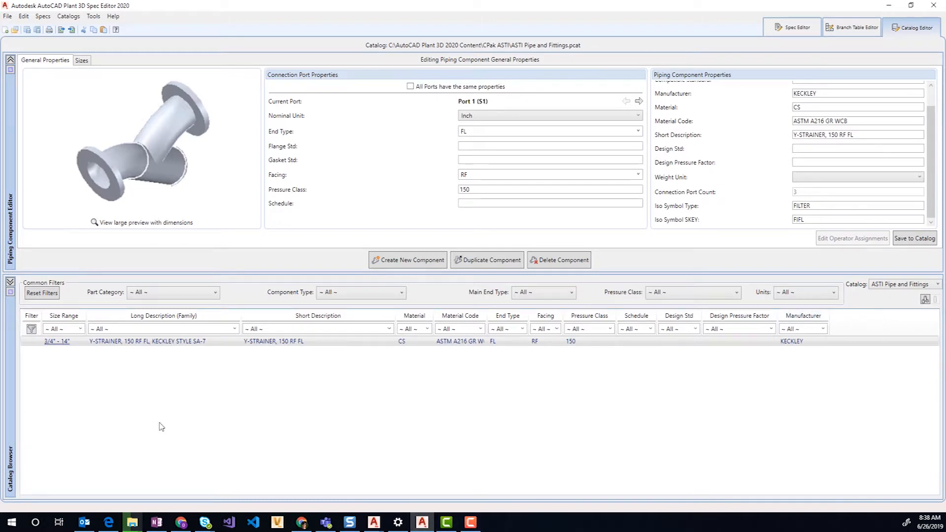
pyautogui.moveTo(218, 218)
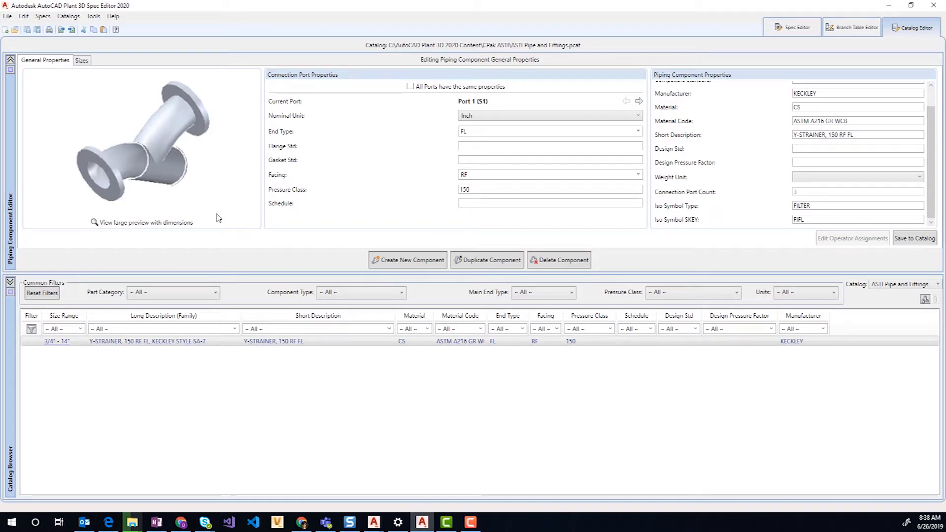
pyautogui.moveTo(167, 463)
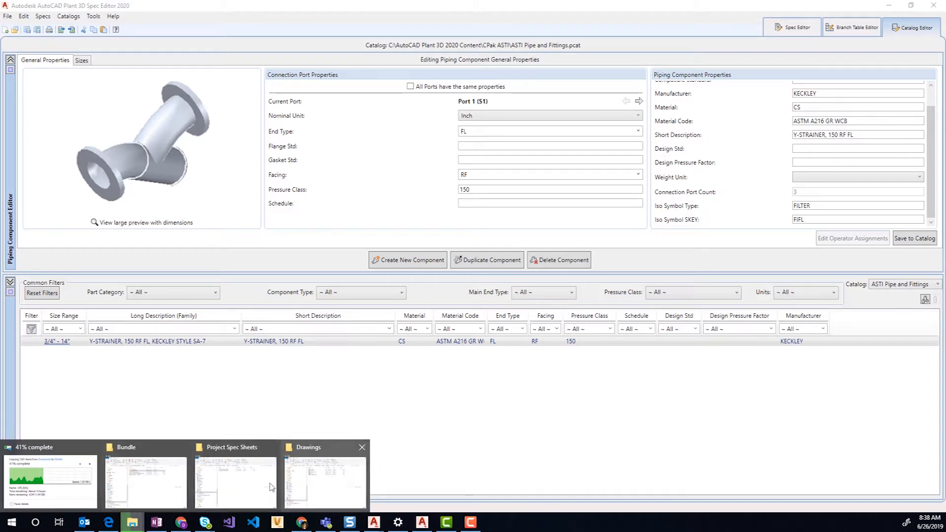
# - In File Explorer, open CPak ASTI, then the Project Spec Sheets folder
pyautogui.click(234, 481)
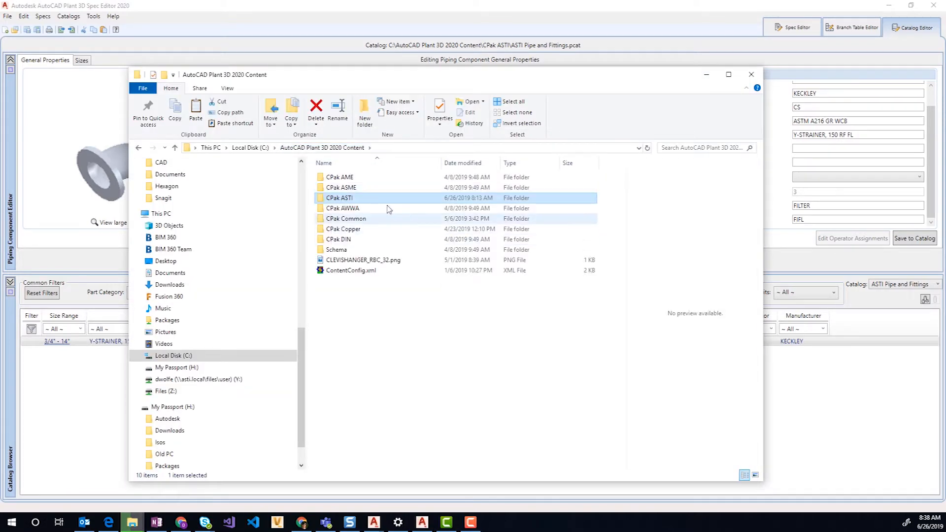
pyautogui.doubleClick(339, 198)
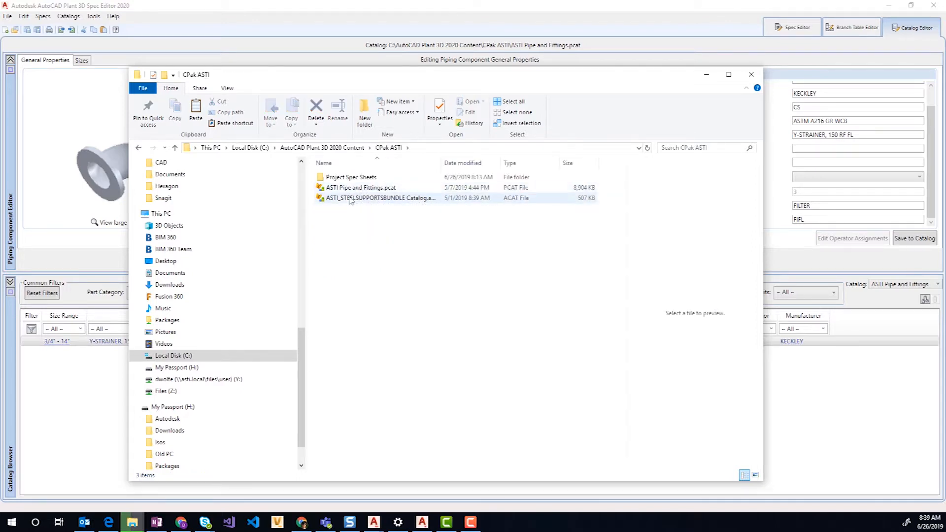
pyautogui.click(351, 177)
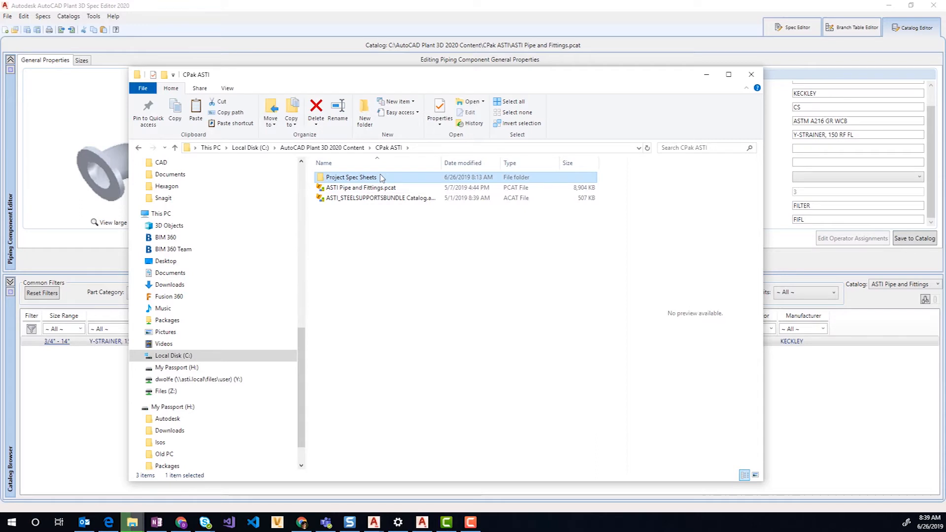
pyautogui.doubleClick(350, 177)
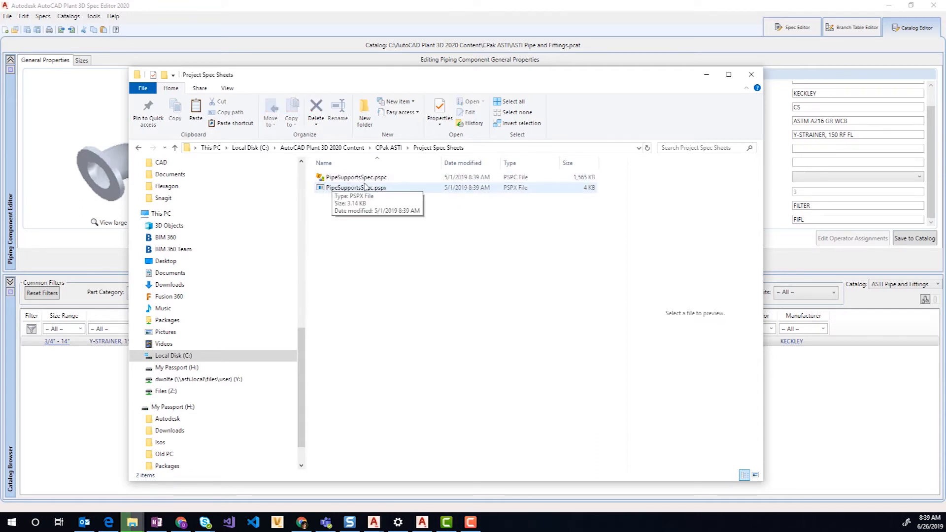